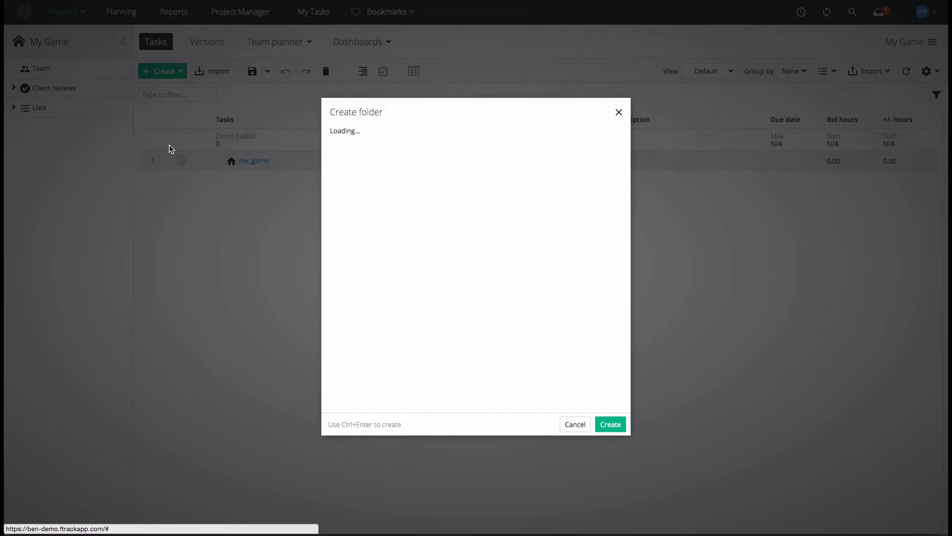
Step: Create the Assets folder in my_game and bring up actions on the Hero character
{"action": "type", "text": "Asse"}
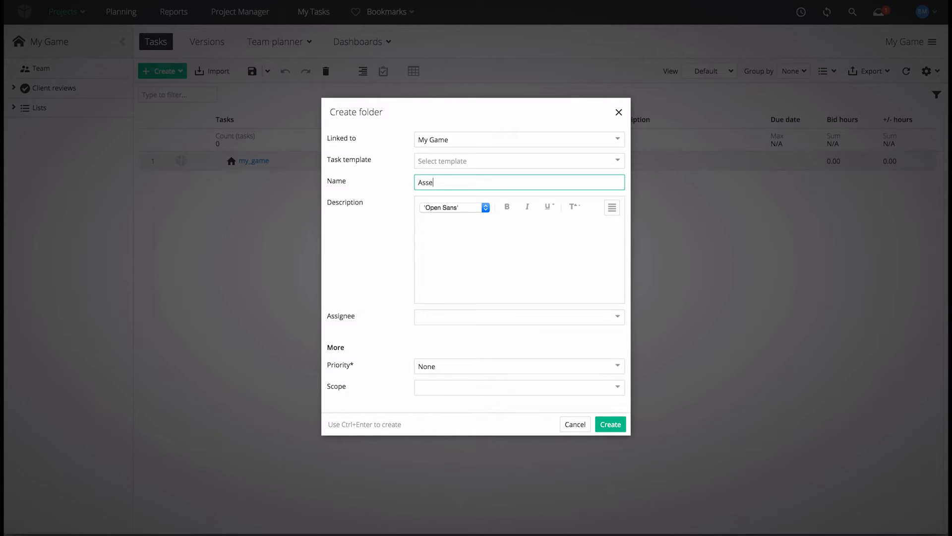
{"action": "left_click", "coordinate": [609, 423]}
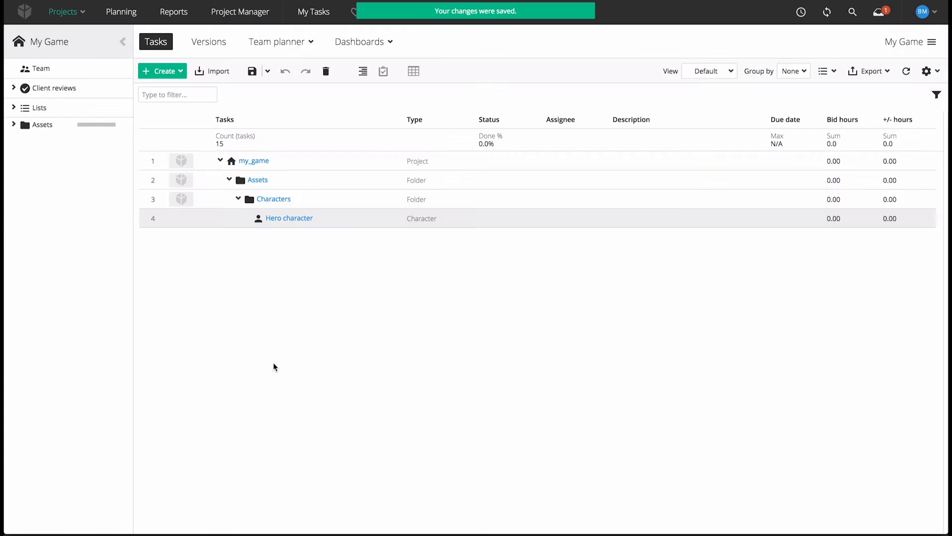
{"action": "right_click", "coordinate": [289, 218]}
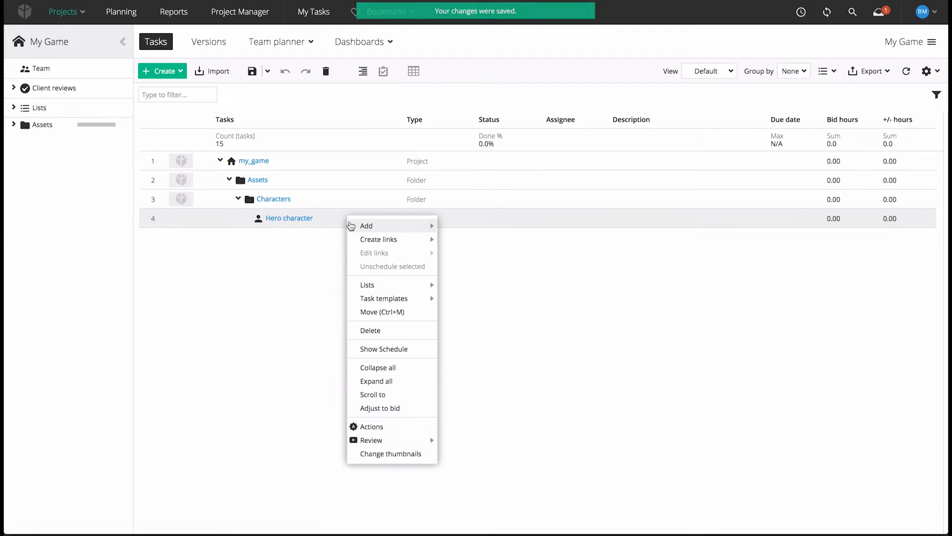